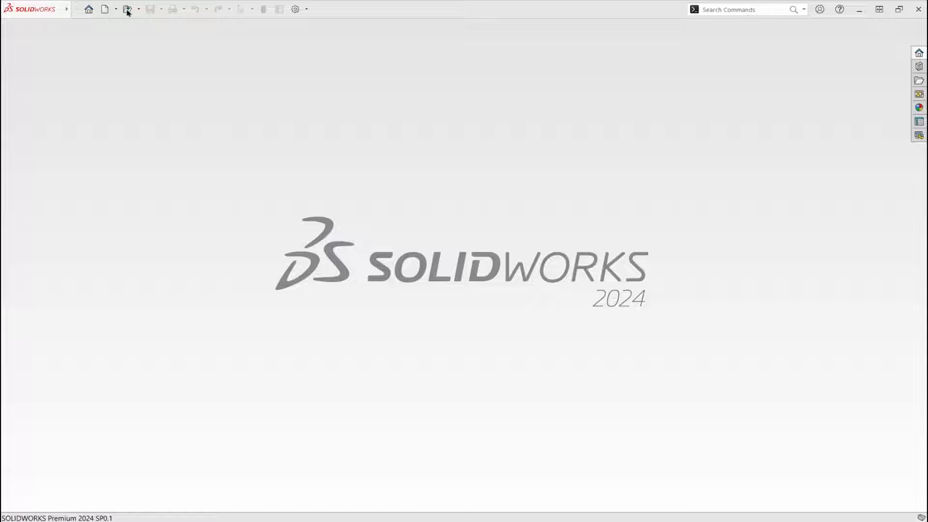
- Open 314000 Core Table, Micromax Gen 2.SLDDRW with Mode left on Detailing
left_click(127, 9)
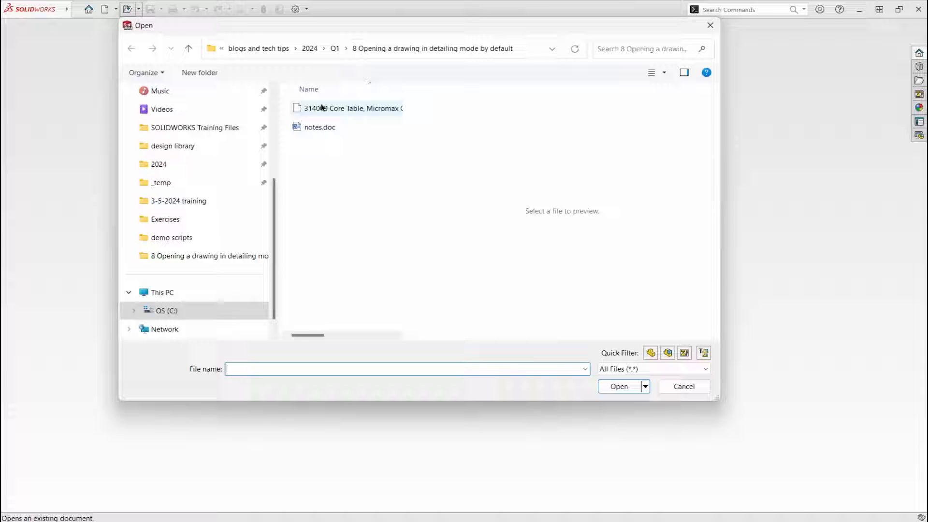
left_click(347, 108)
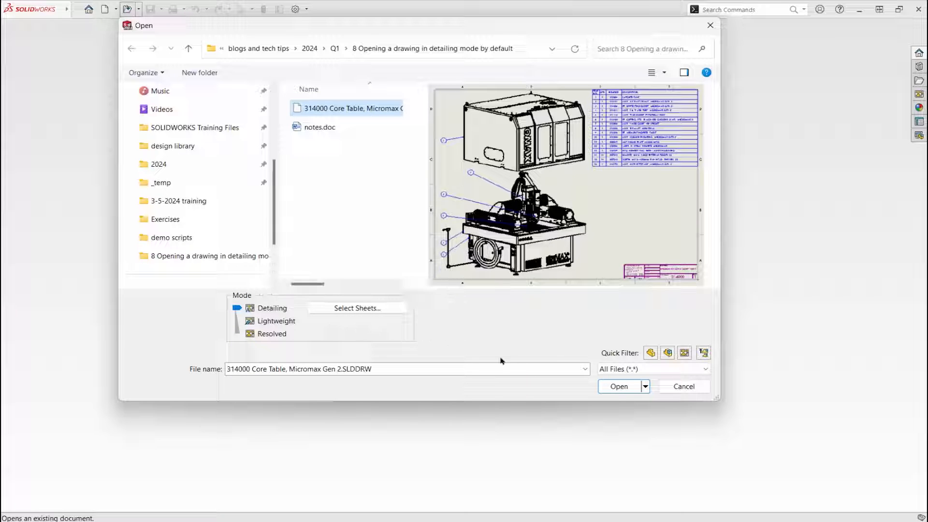
left_click(618, 386)
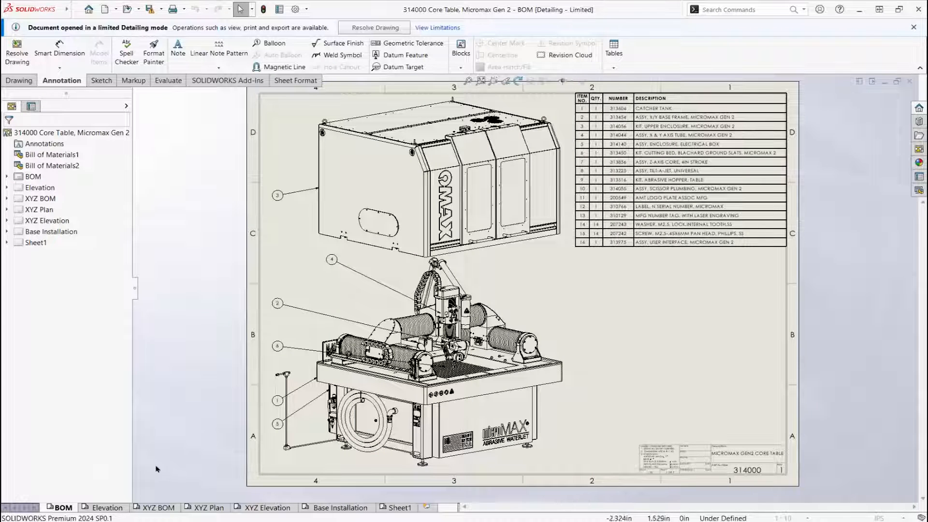
- Switch through the Elevation, XYZ BOM, XYZ Plan and XYZ Elevation sheet tabs
left_click(108, 508)
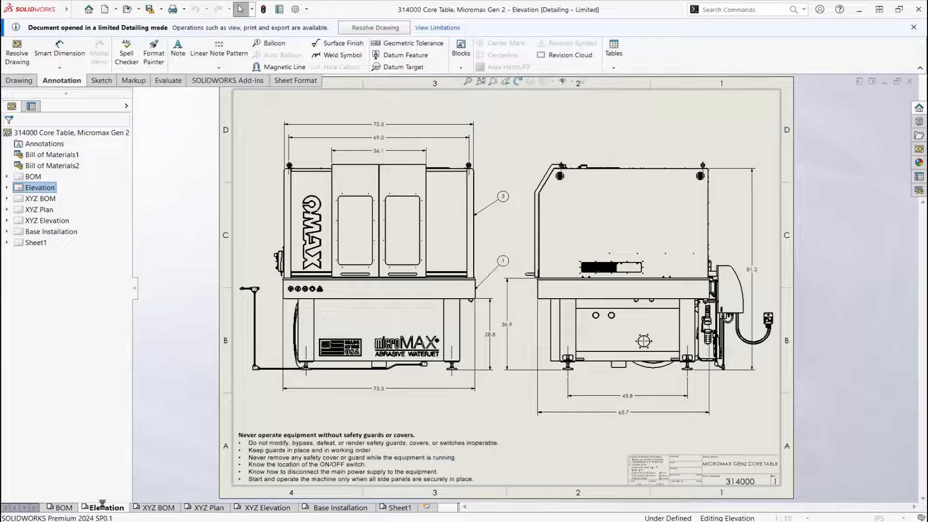
left_click(158, 507)
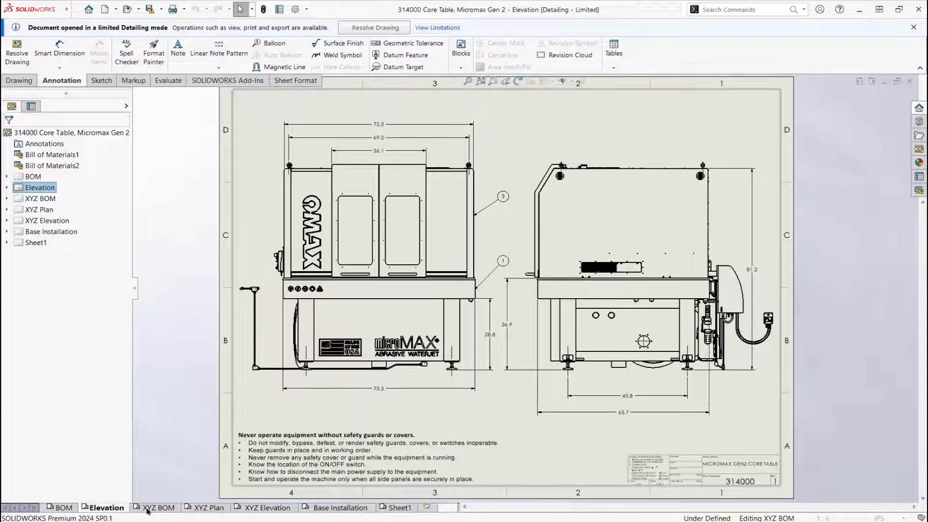
left_click(157, 507)
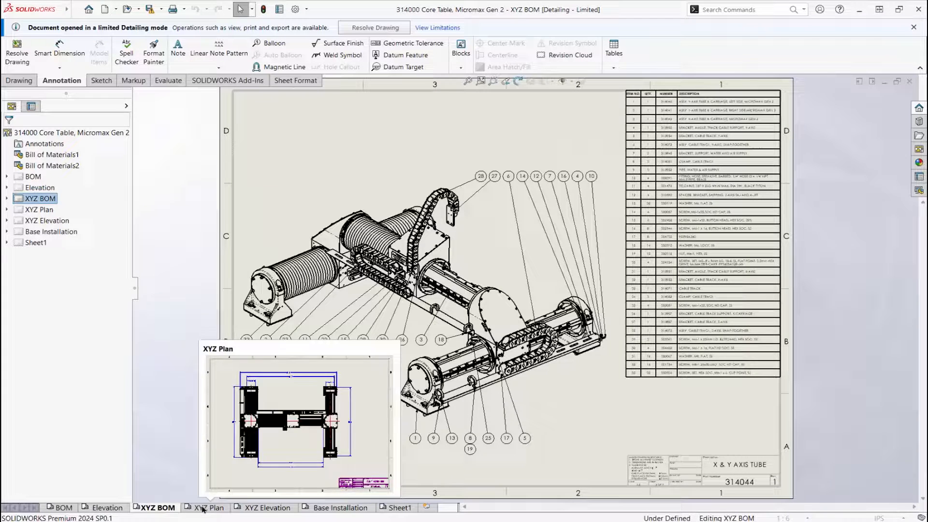
left_click(269, 507)
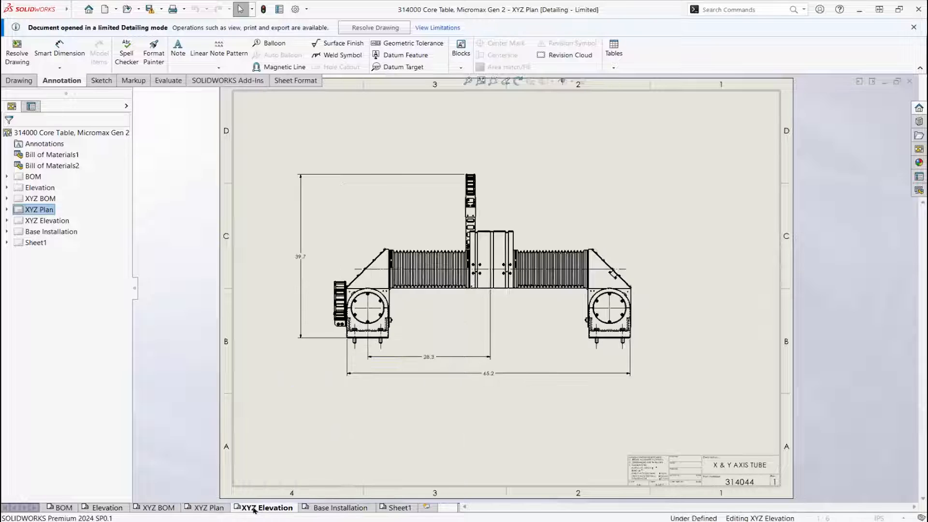
left_click(63, 507)
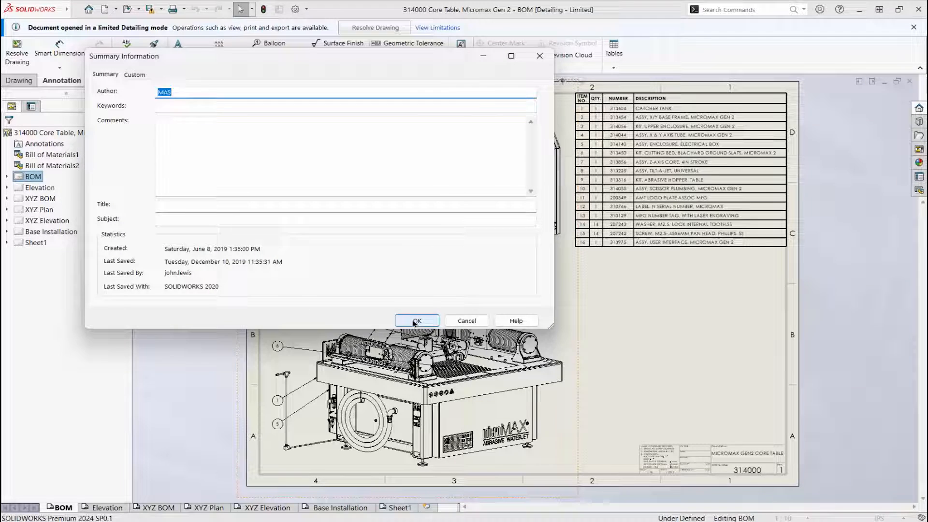
- Dismiss the Summary Information dialog with OK before closing the drawing
left_click(417, 319)
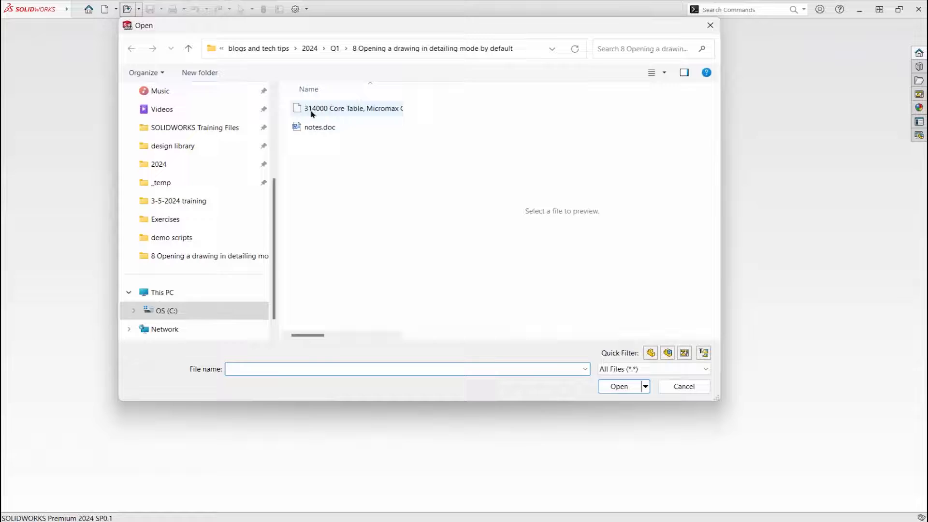
- Cancel the Open dialog, returning to the empty SOLIDWORKS start screen
left_click(348, 108)
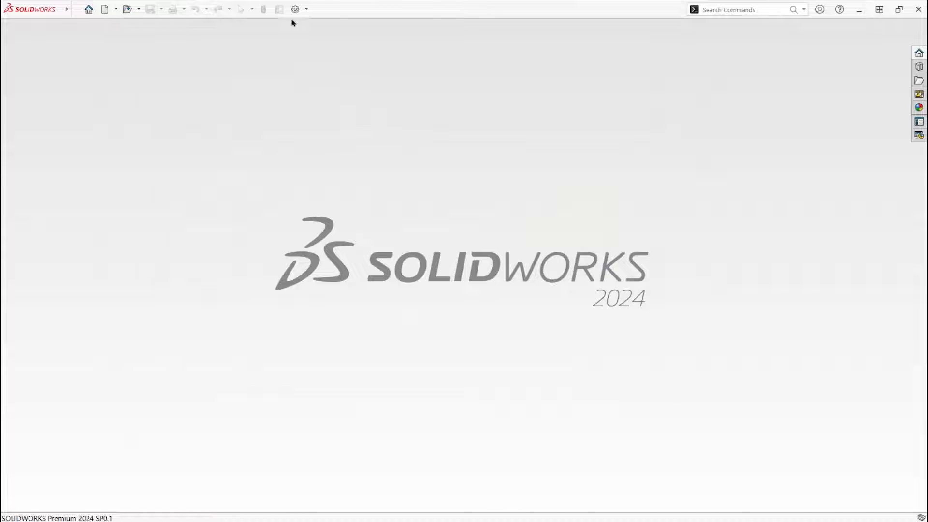
- In System Options > Drawings > Performance, enable 'Always open a drawing in detailing mode' and apply
left_click(296, 9)
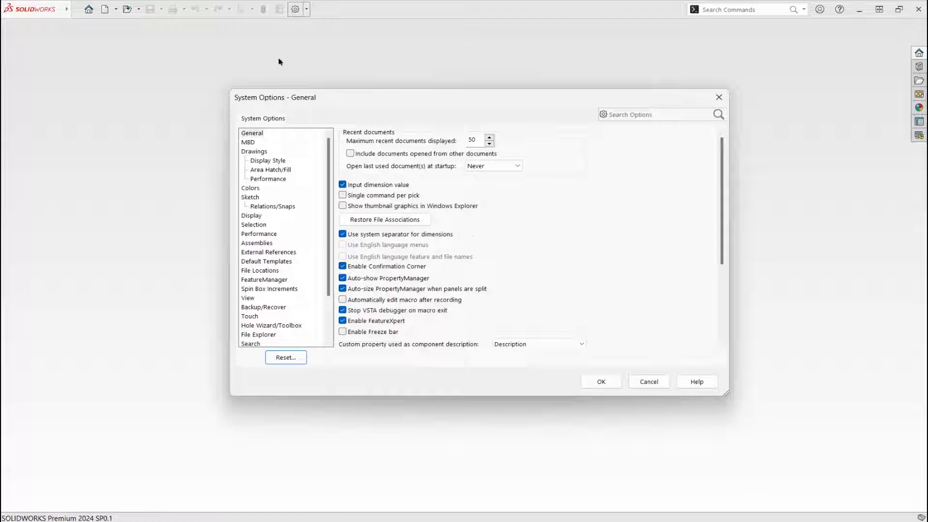
left_click(267, 179)
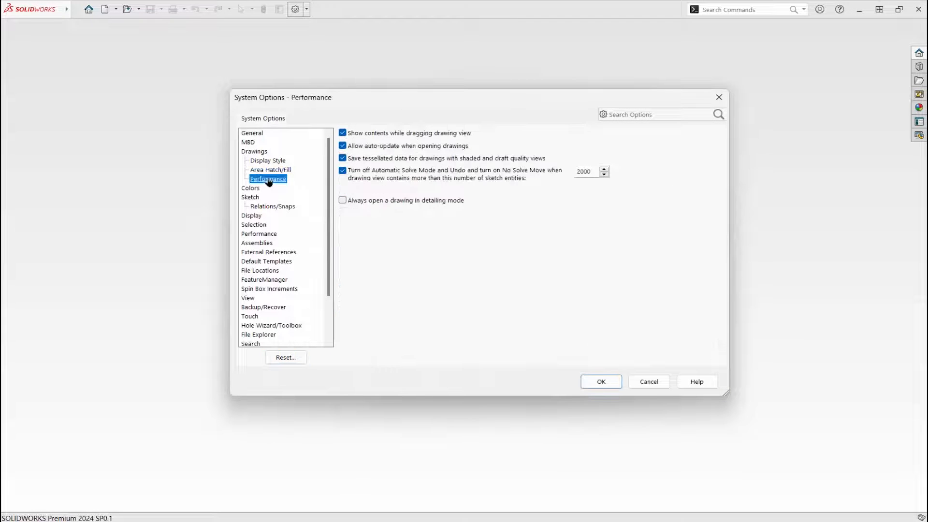
left_click(343, 200)
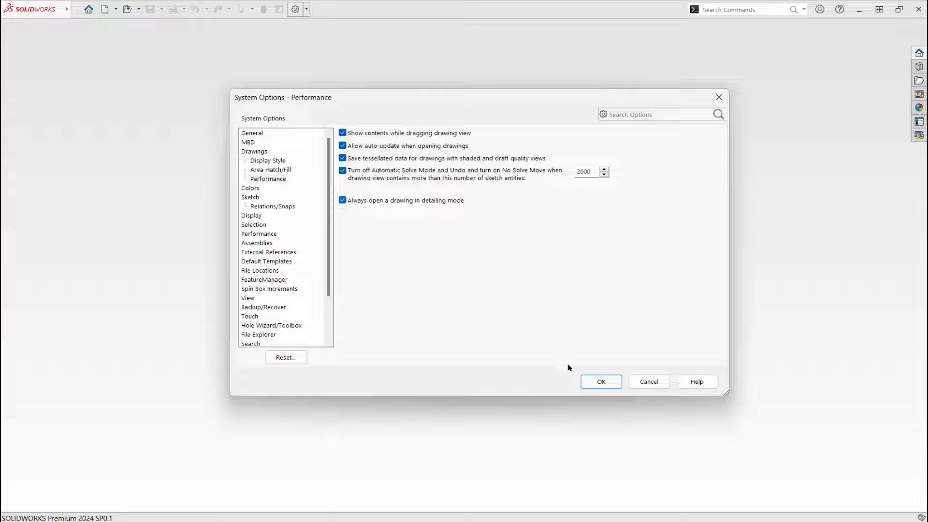
left_click(600, 381)
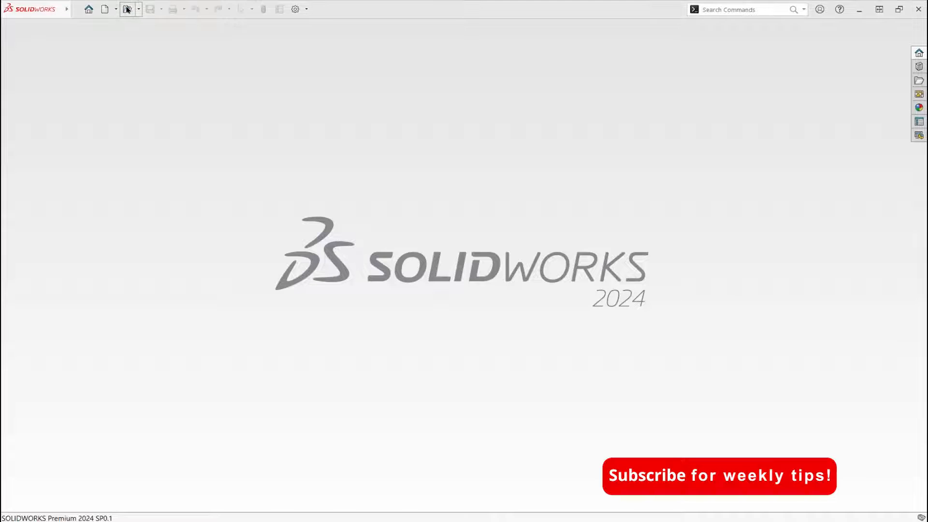
- Bring up the Open dialog again to confirm Mode now defaults to Detailing
left_click(105, 9)
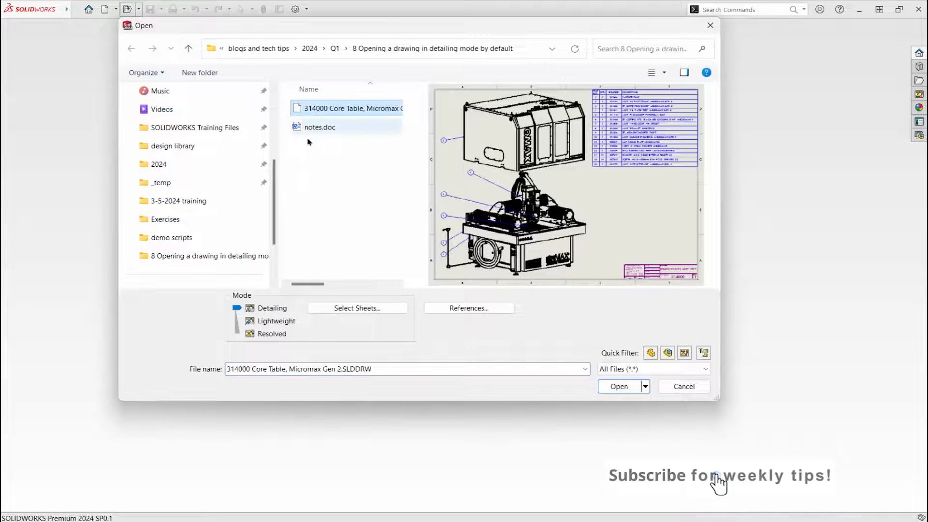